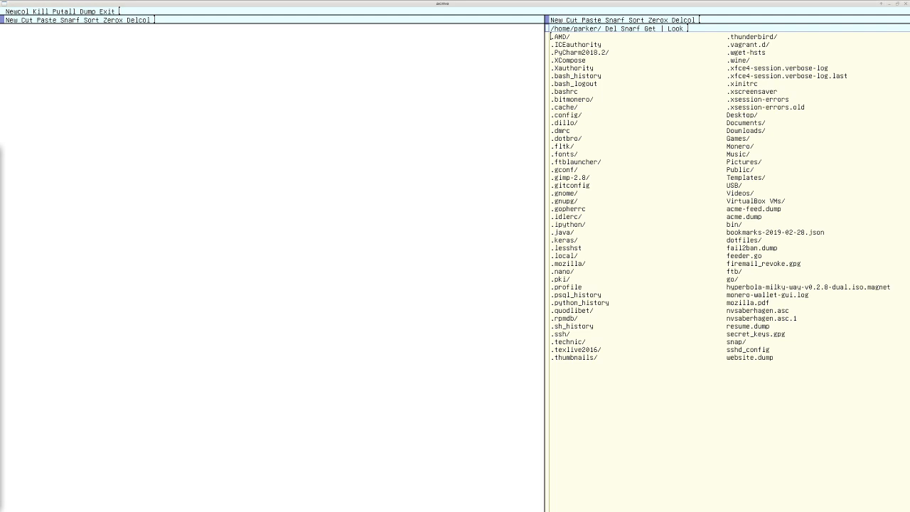
mouse_move(329, 282)
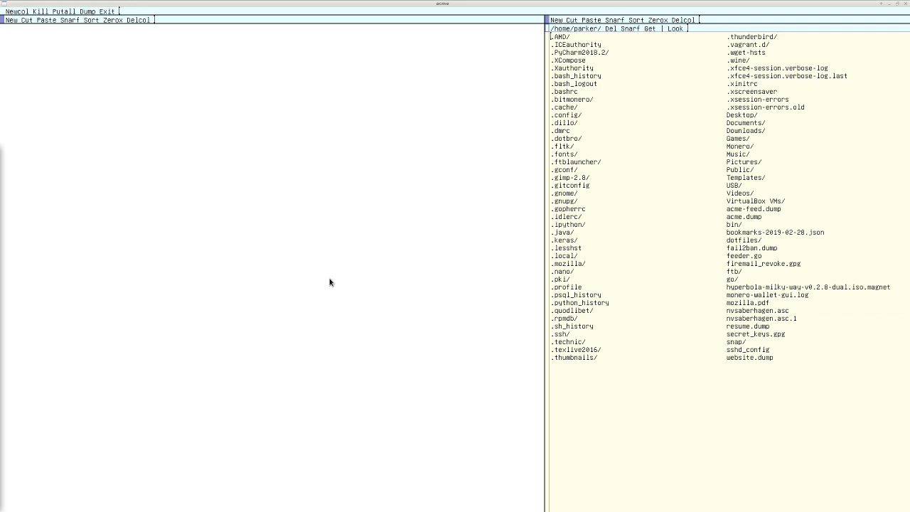
mouse_move(408, 231)
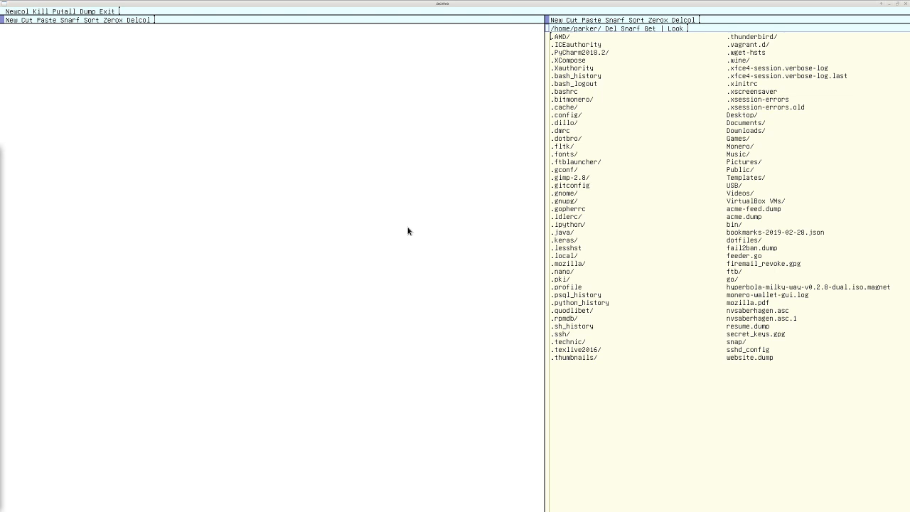
mouse_move(441, 288)
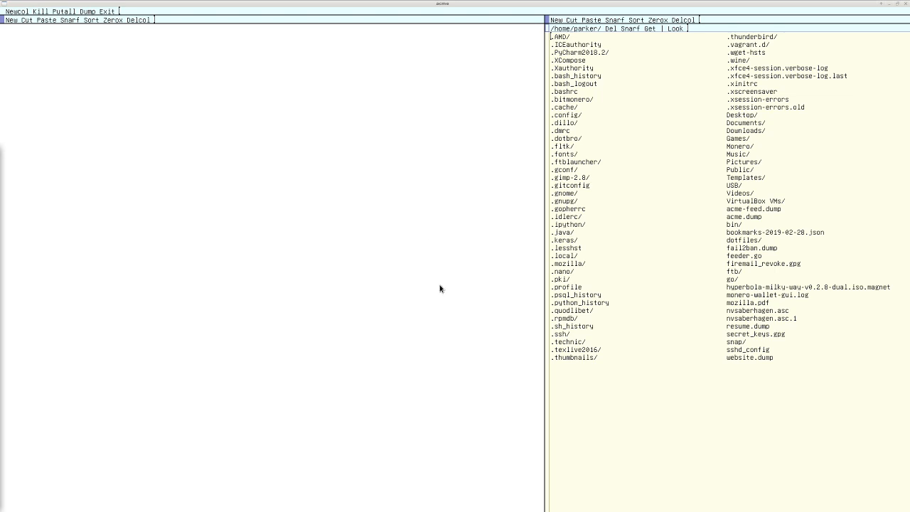
mouse_move(510, 285)
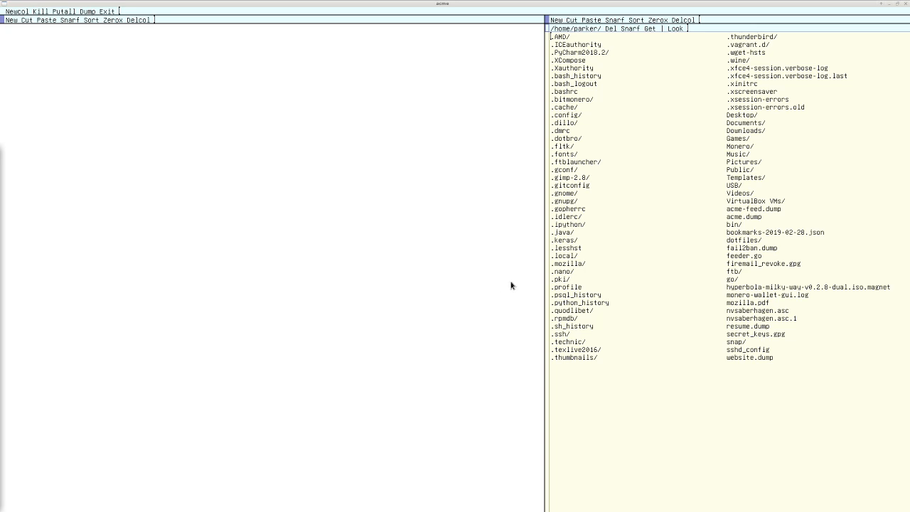
mouse_move(719, 222)
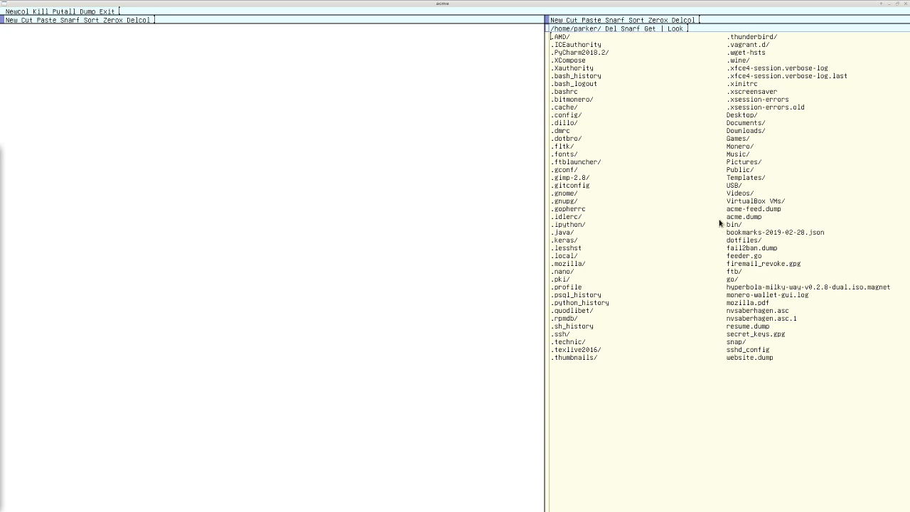
mouse_move(557, 169)
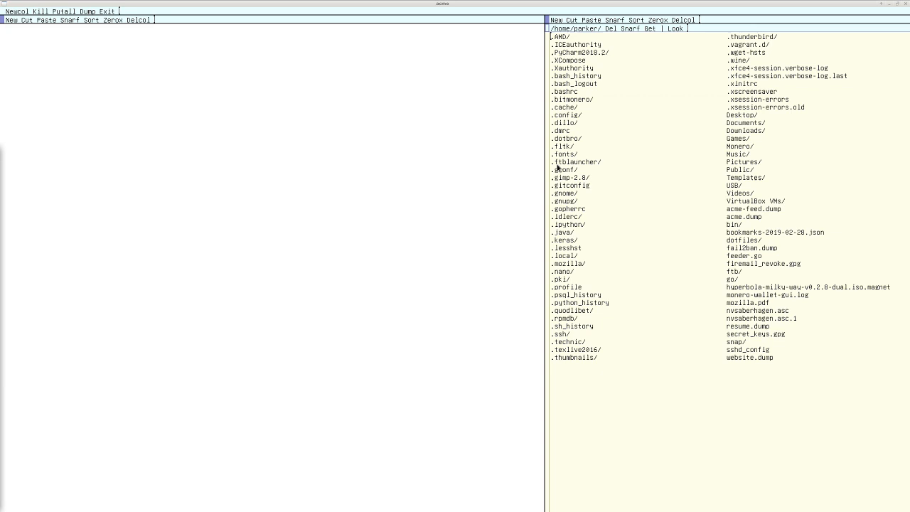
mouse_move(395, 110)
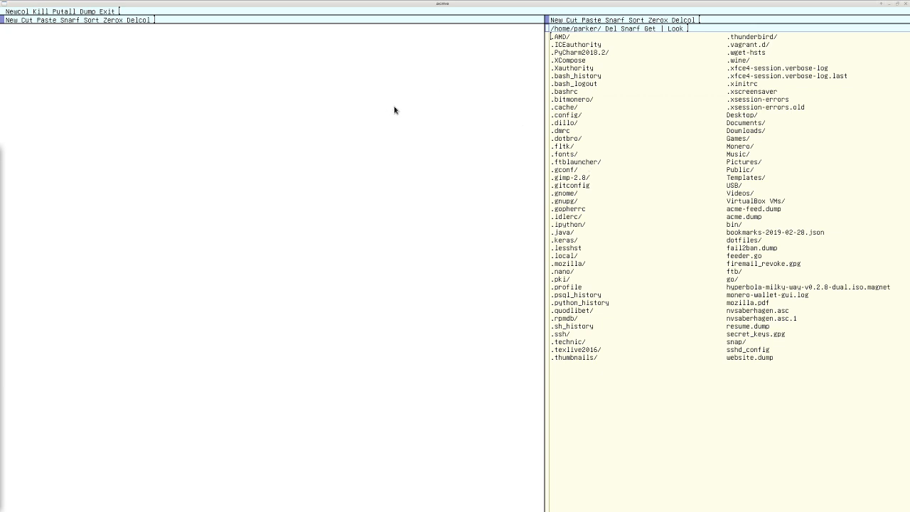
mouse_move(420, 128)
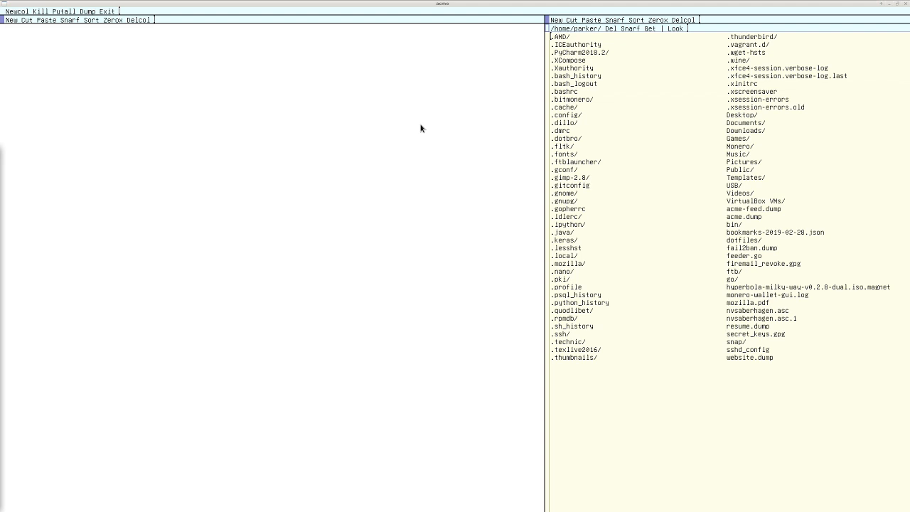
mouse_move(677, 113)
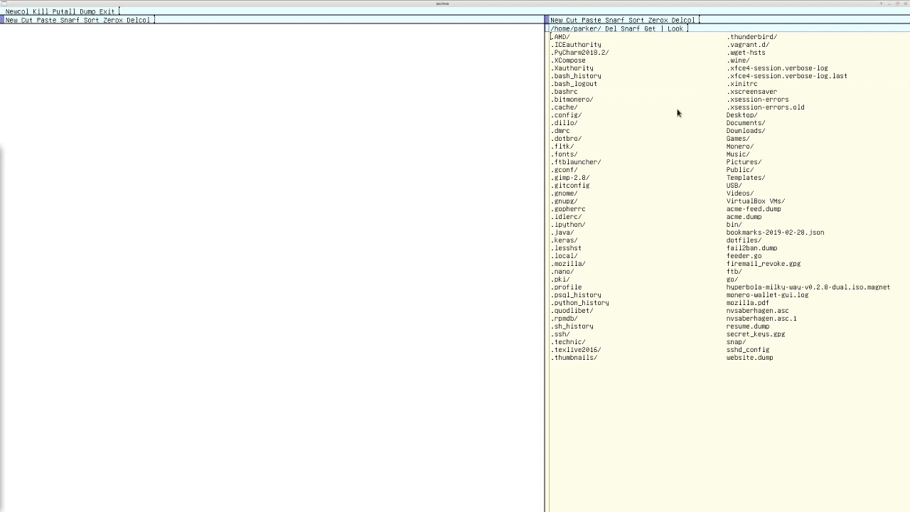
mouse_move(744, 182)
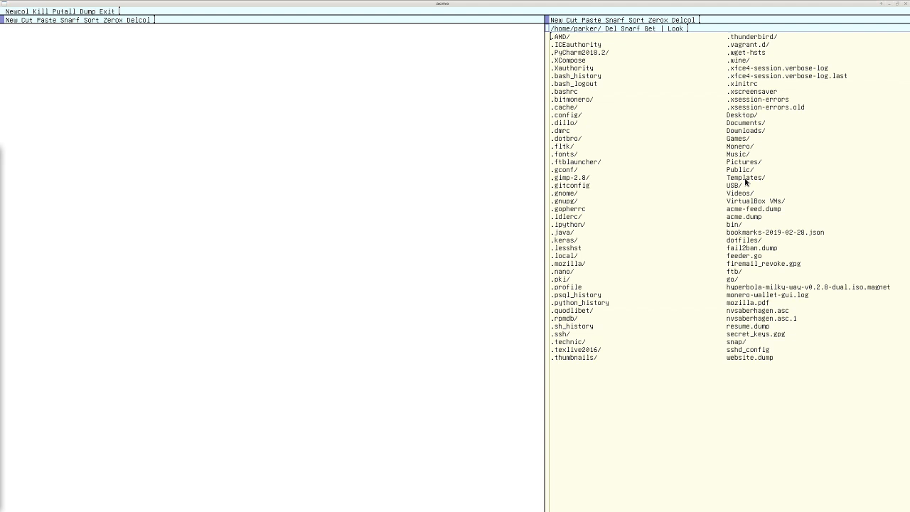
Open the Documents folder from the home directory listing in its own left-column window.
double_click(744, 177)
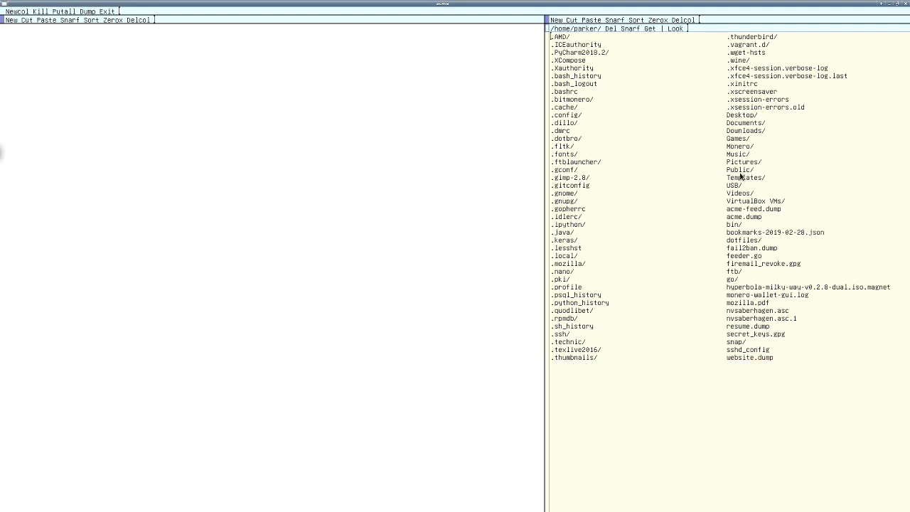
mouse_move(743, 208)
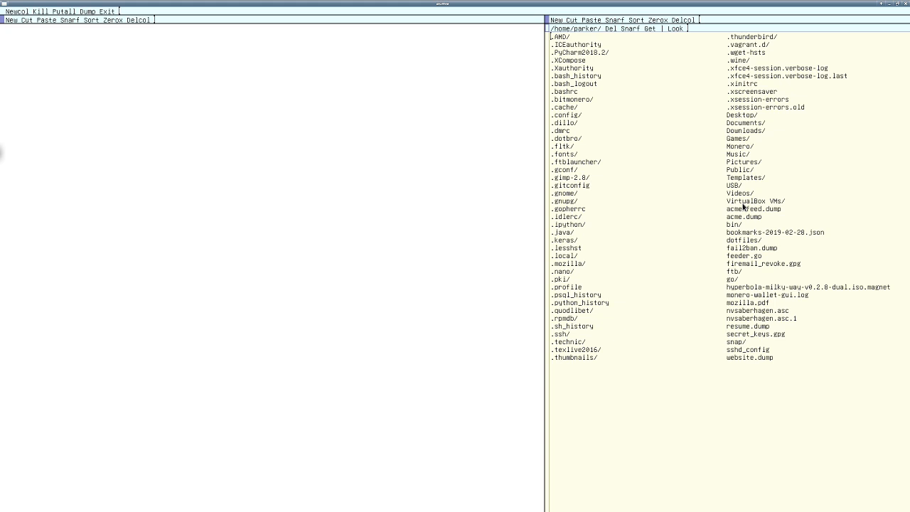
left_click(744, 122)
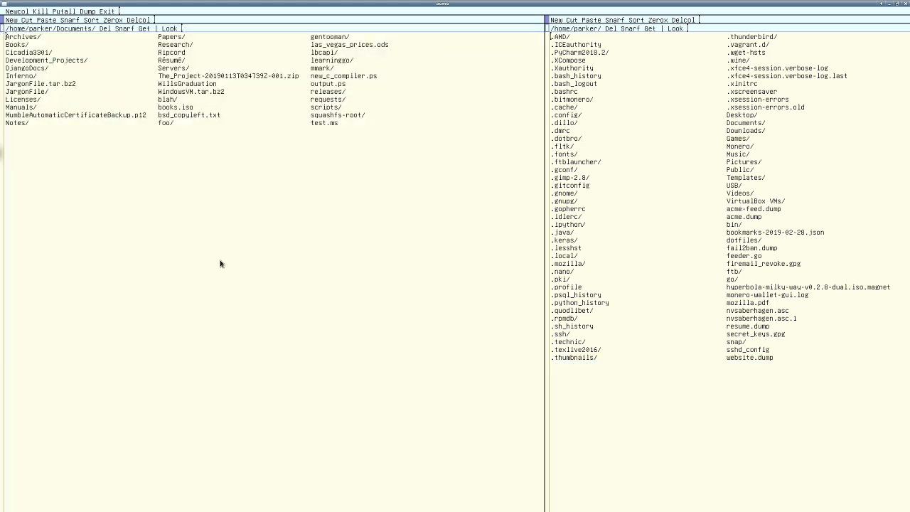
mouse_move(251, 107)
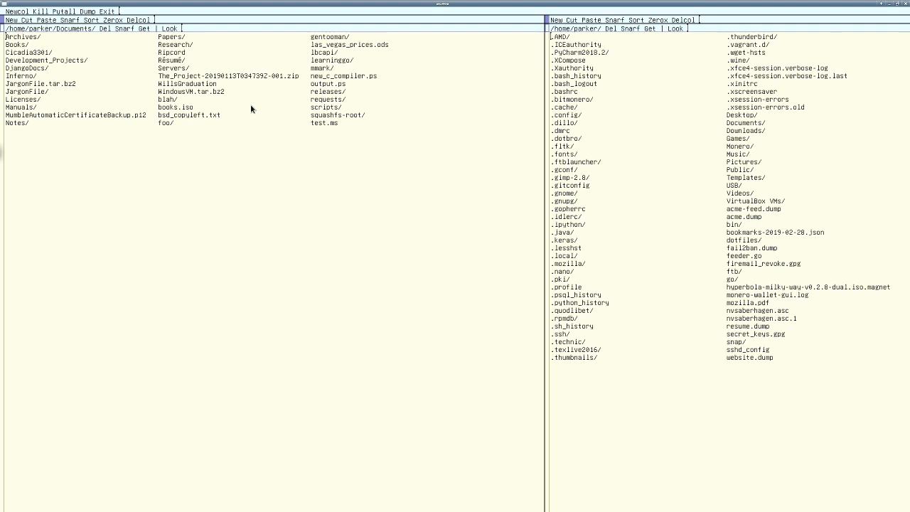
mouse_move(204, 13)
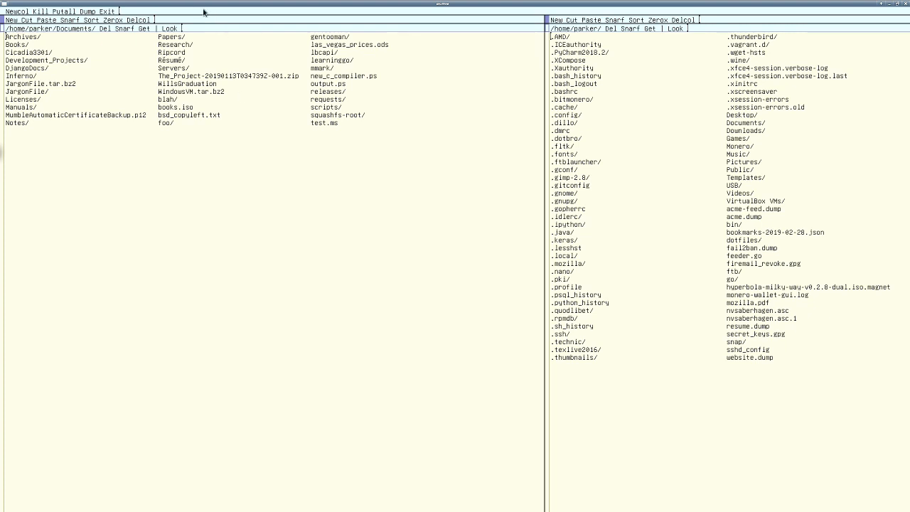
mouse_move(208, 37)
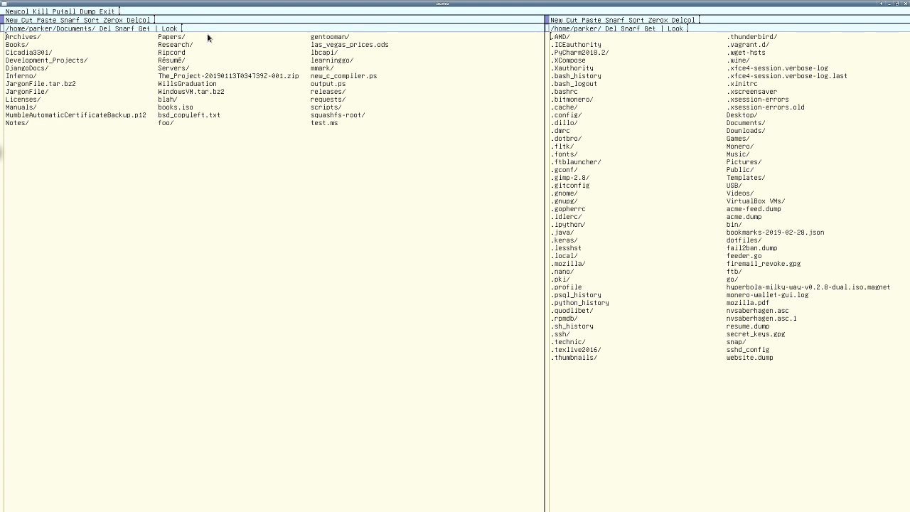
Enter the command 'af' in Acme's top tag bar to run the feed script.
type("af")
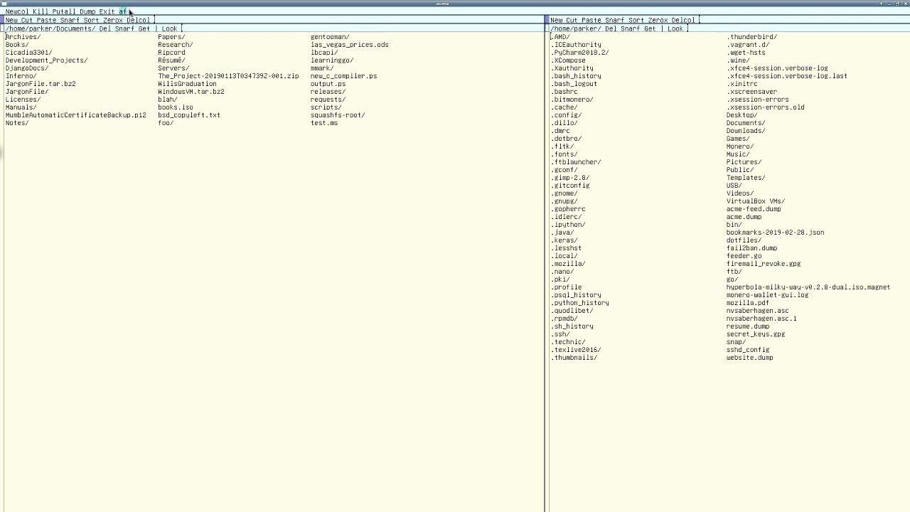
mouse_move(149, 48)
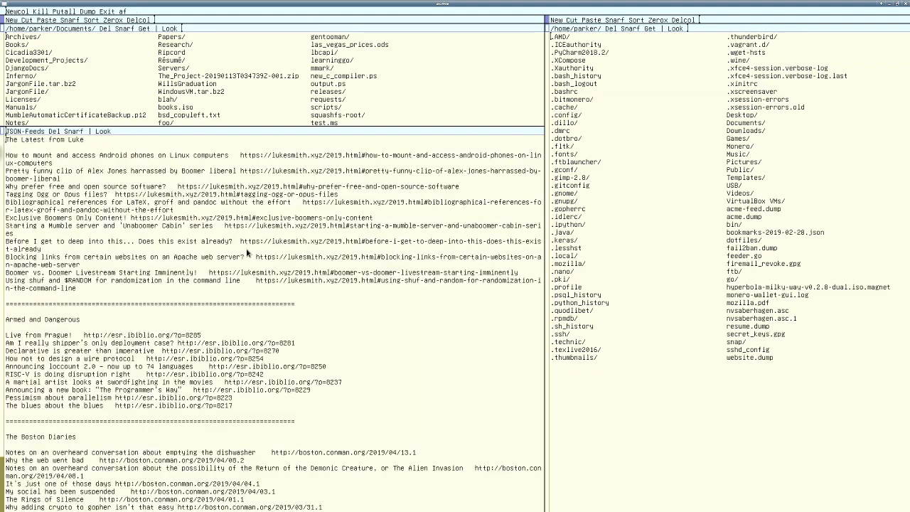
mouse_move(217, 328)
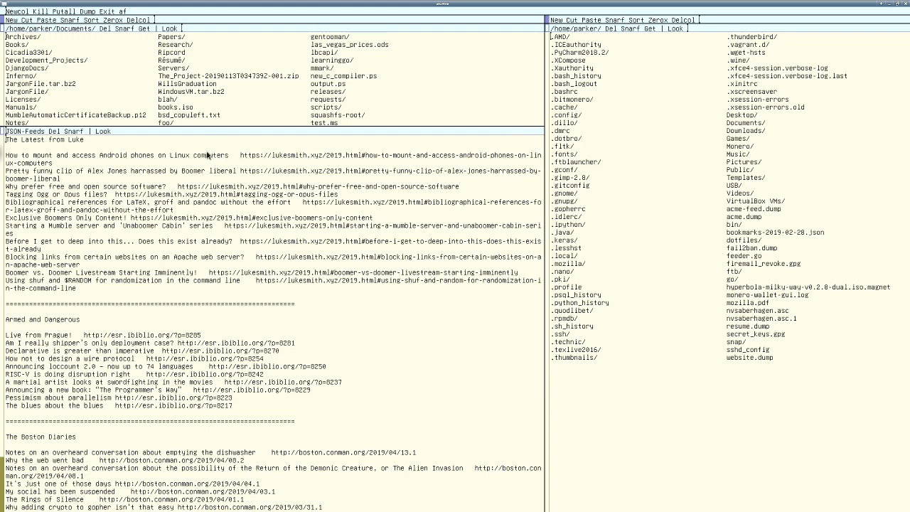
mouse_move(384, 333)
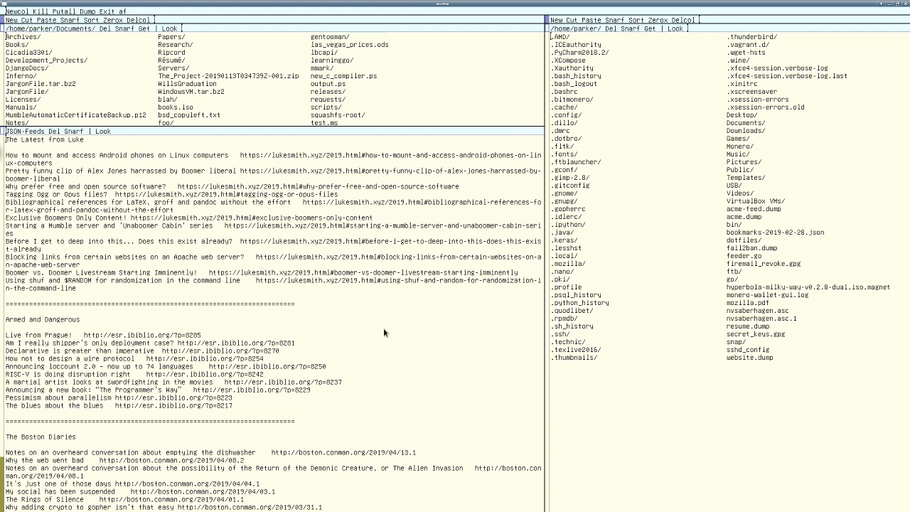
mouse_move(208, 342)
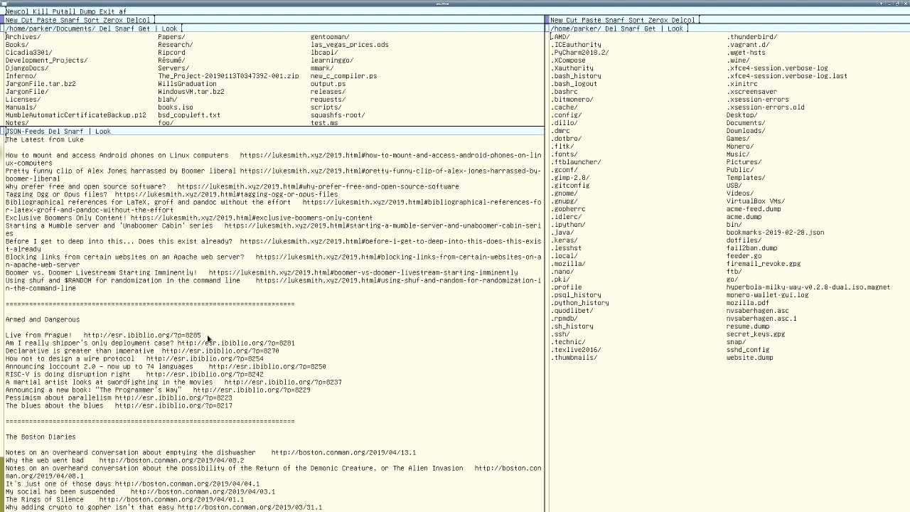
mouse_move(203, 240)
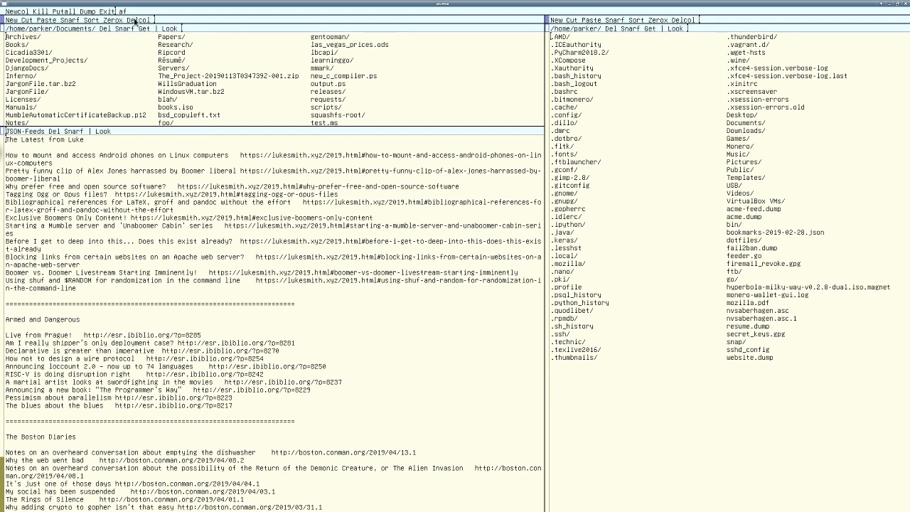
type("whl")
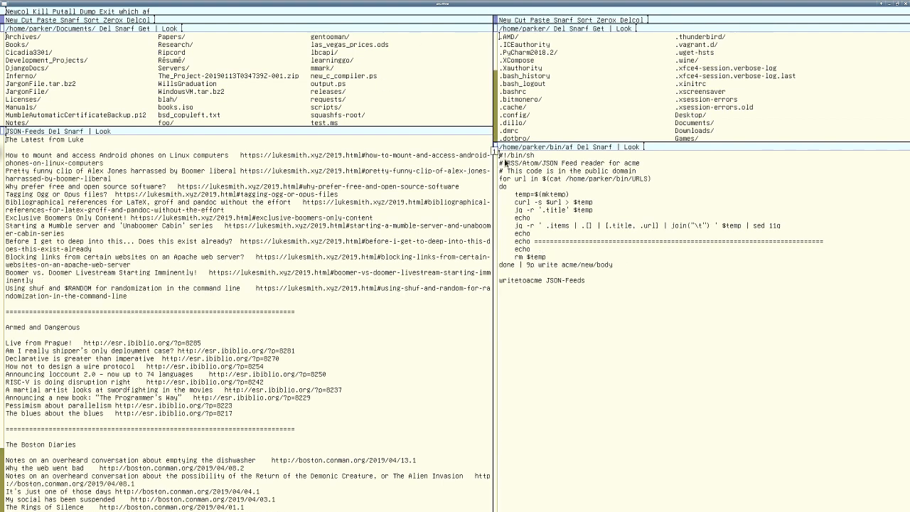
mouse_move(646, 297)
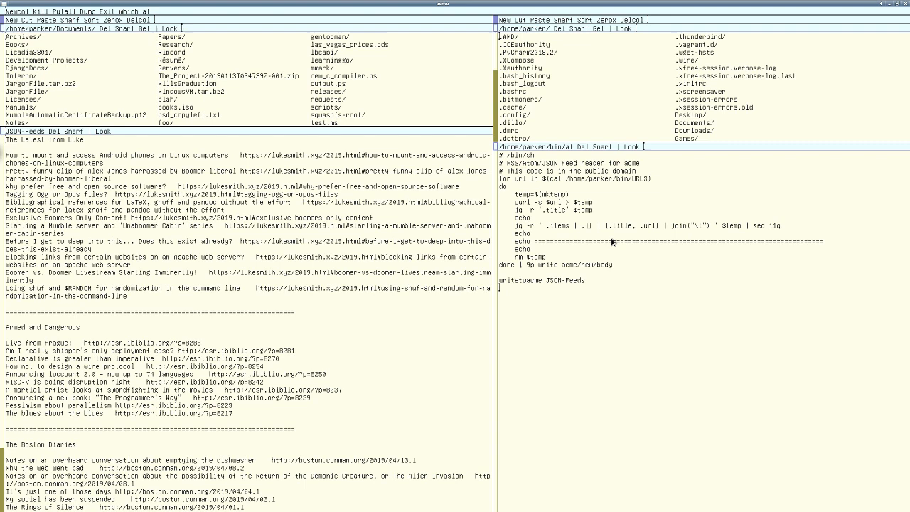
mouse_move(585, 184)
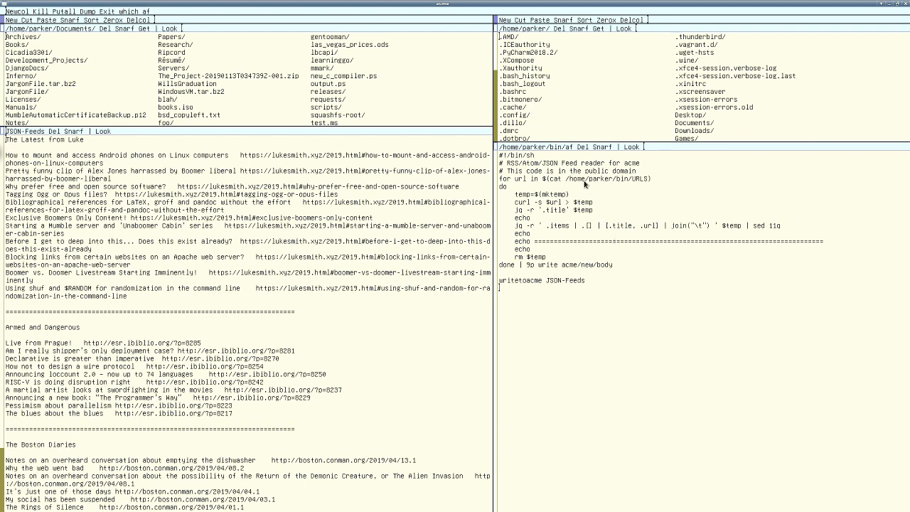
mouse_move(556, 206)
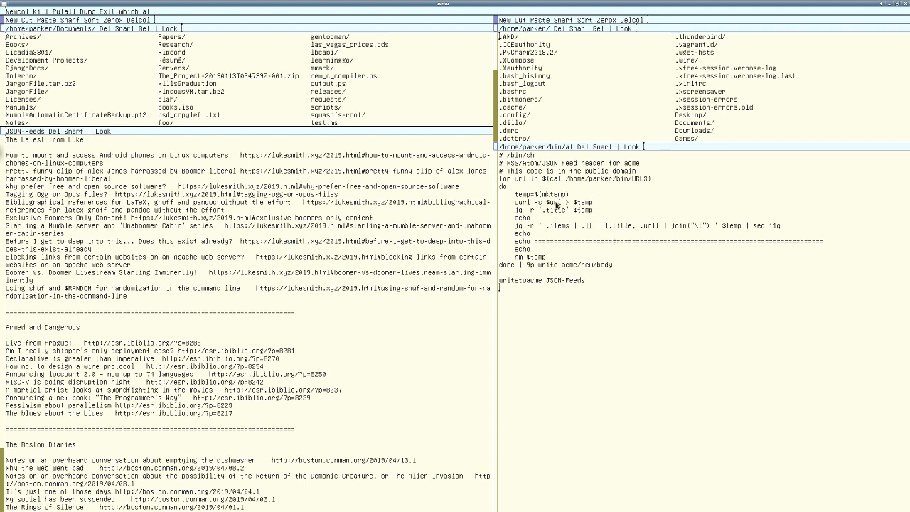
mouse_move(556, 206)
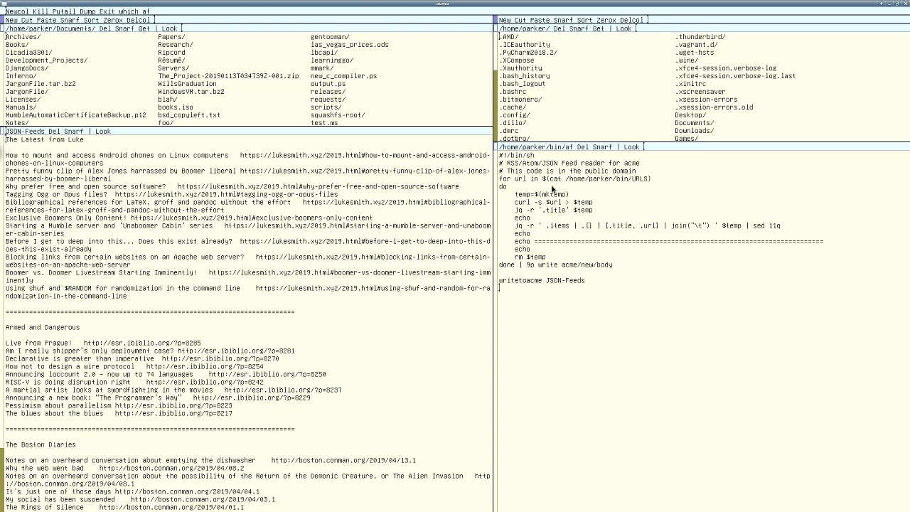
mouse_move(609, 270)
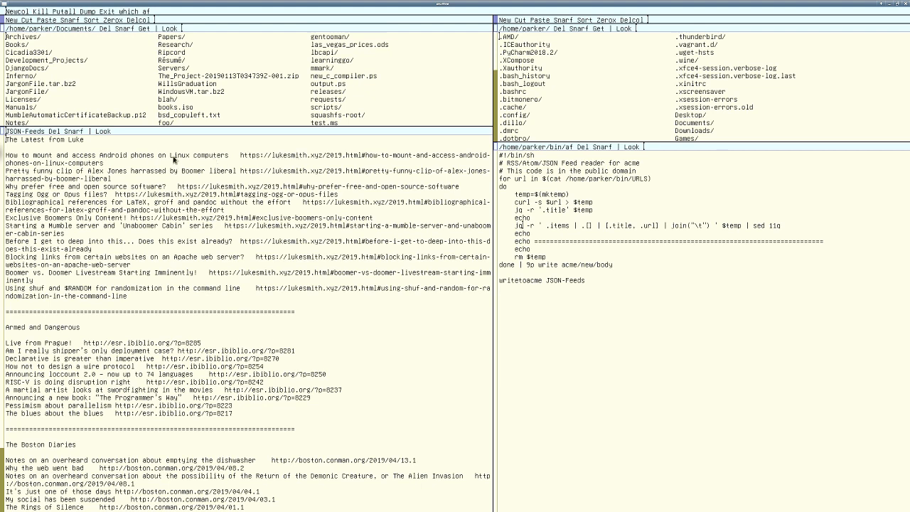
mouse_move(223, 153)
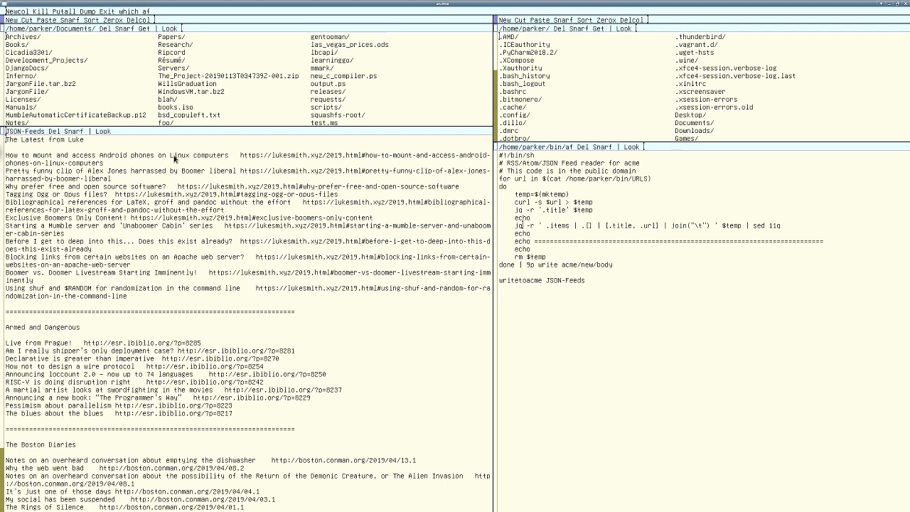
mouse_move(561, 220)
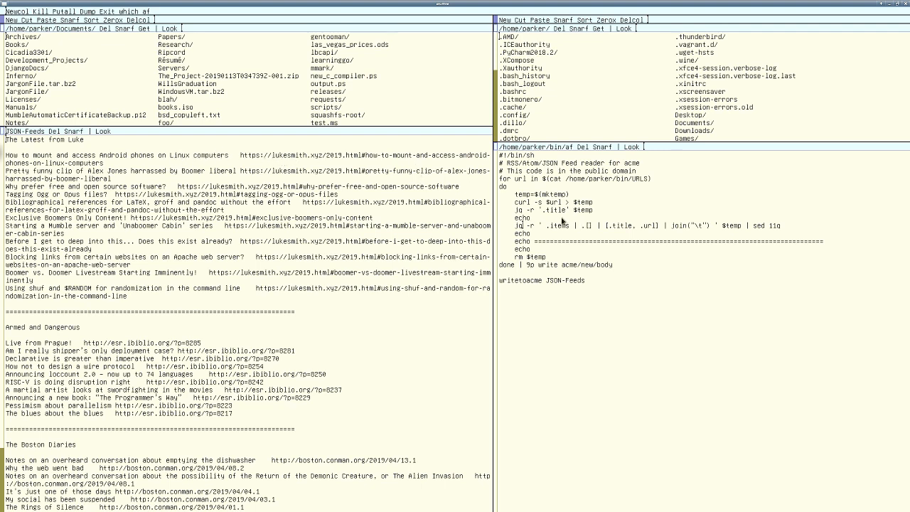
mouse_move(577, 286)
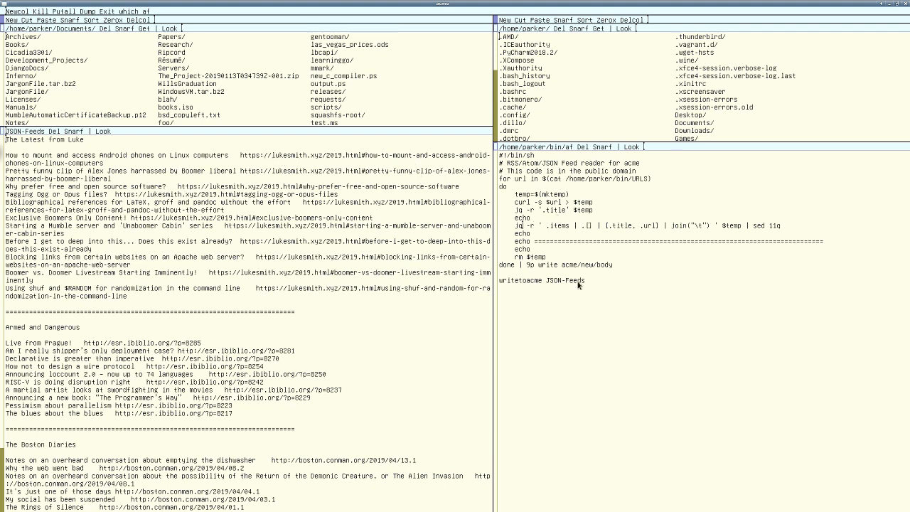
double_click(564, 264)
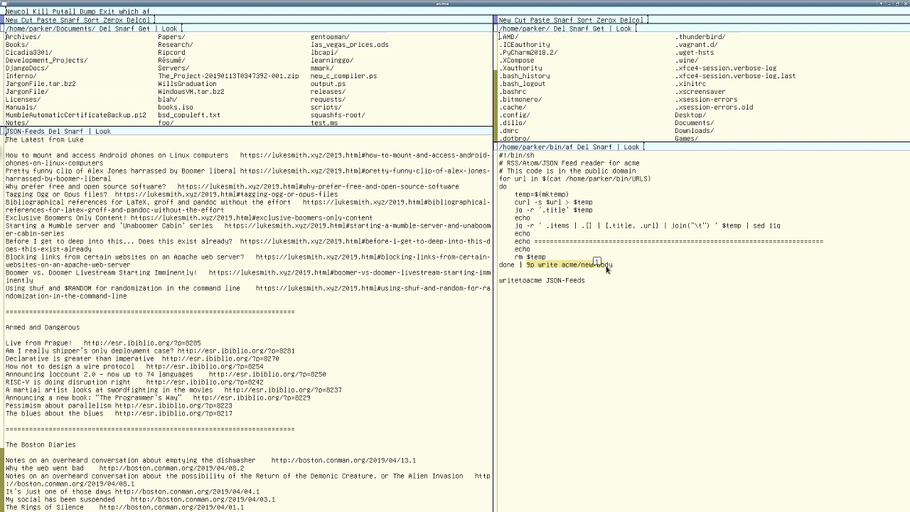
mouse_move(718, 269)
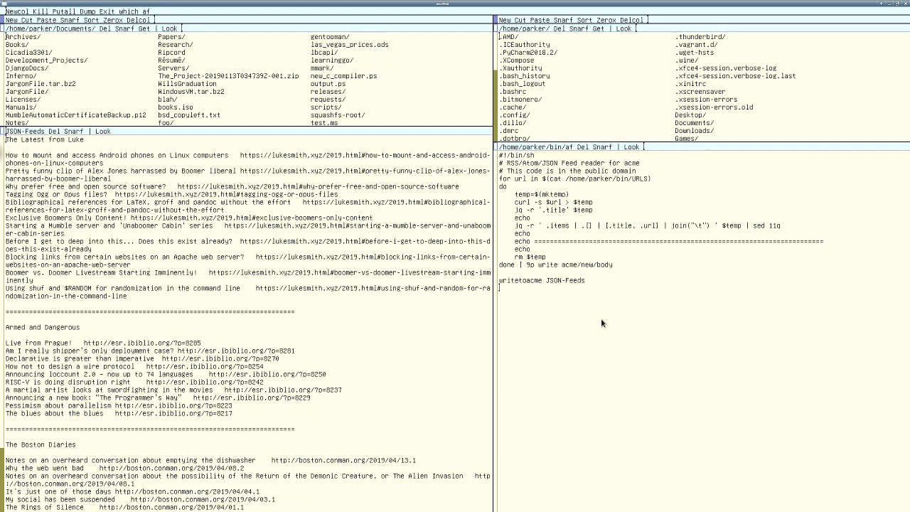
mouse_move(624, 320)
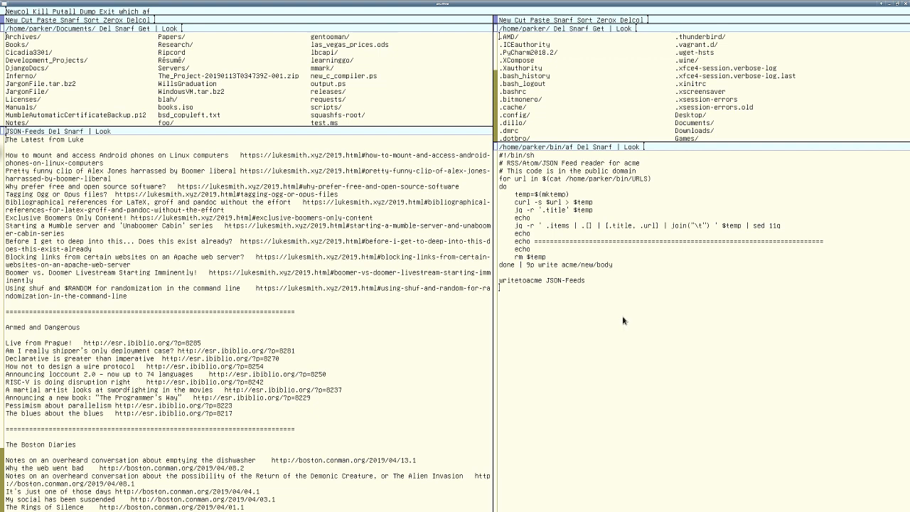
mouse_move(624, 300)
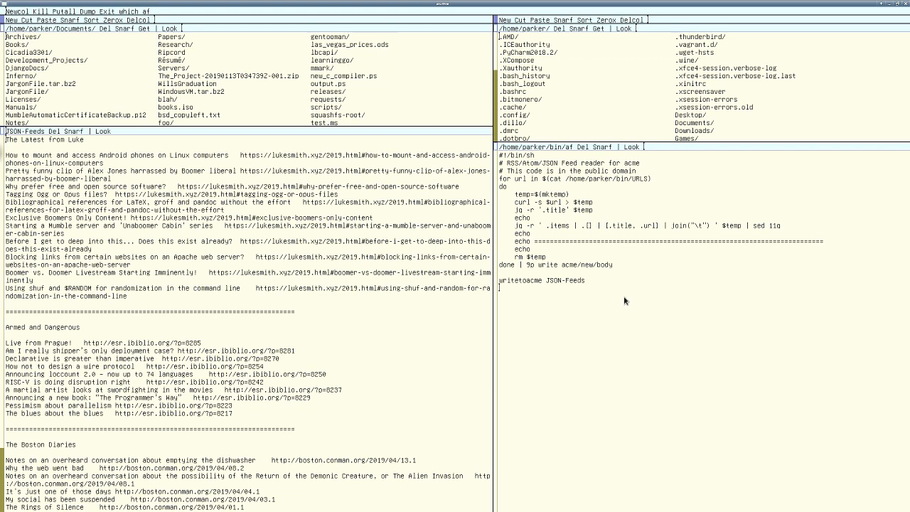
mouse_move(597, 263)
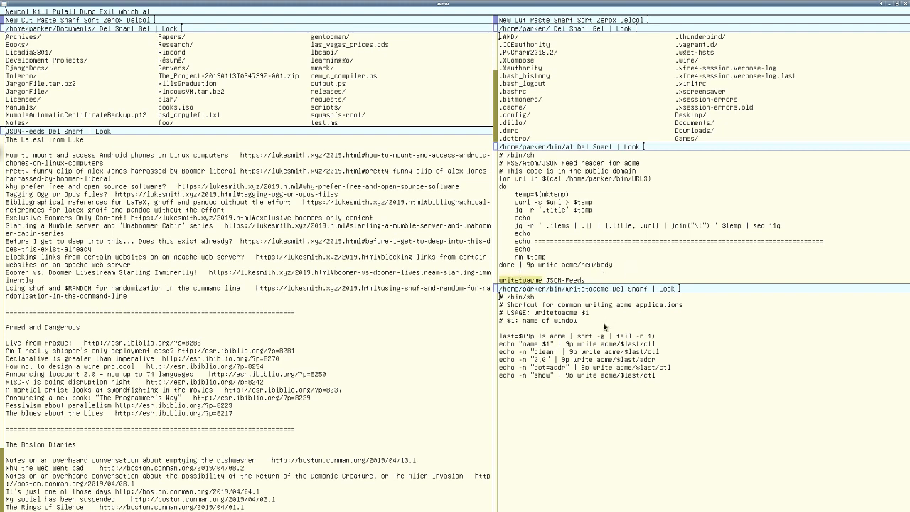
mouse_move(597, 334)
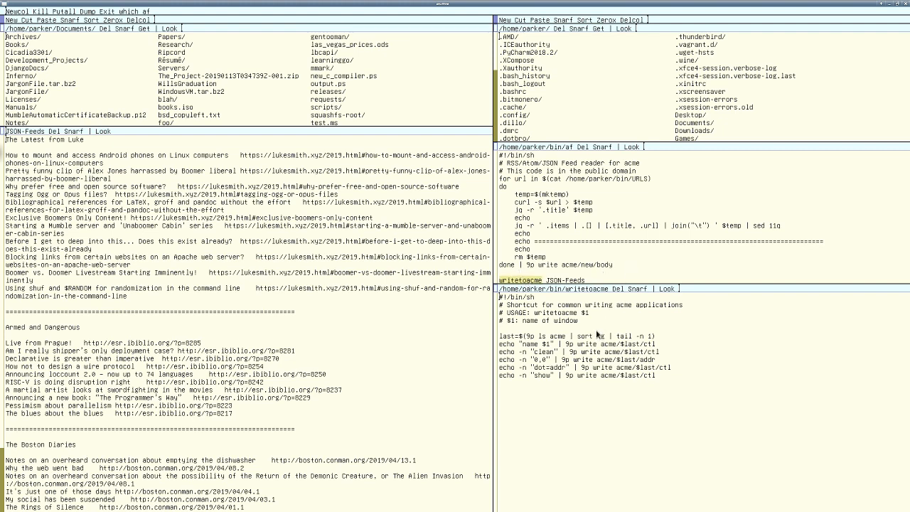
mouse_move(617, 213)
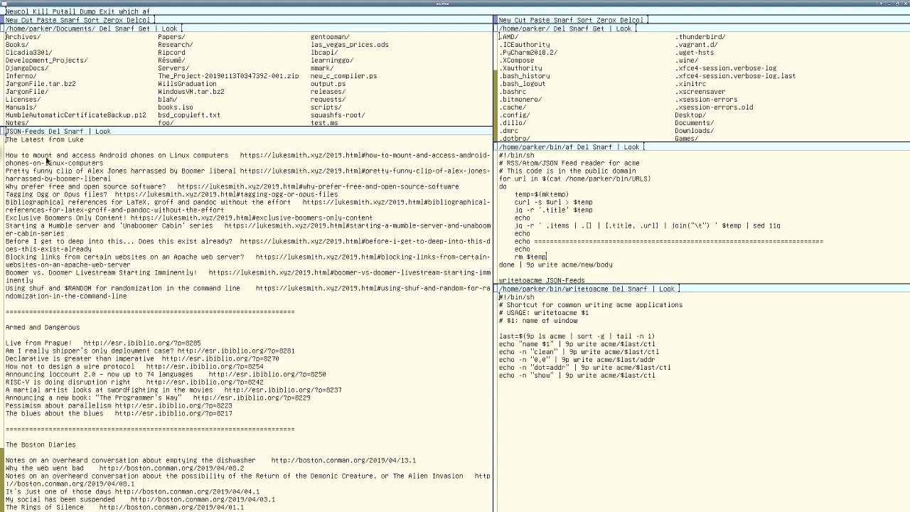
mouse_move(482, 275)
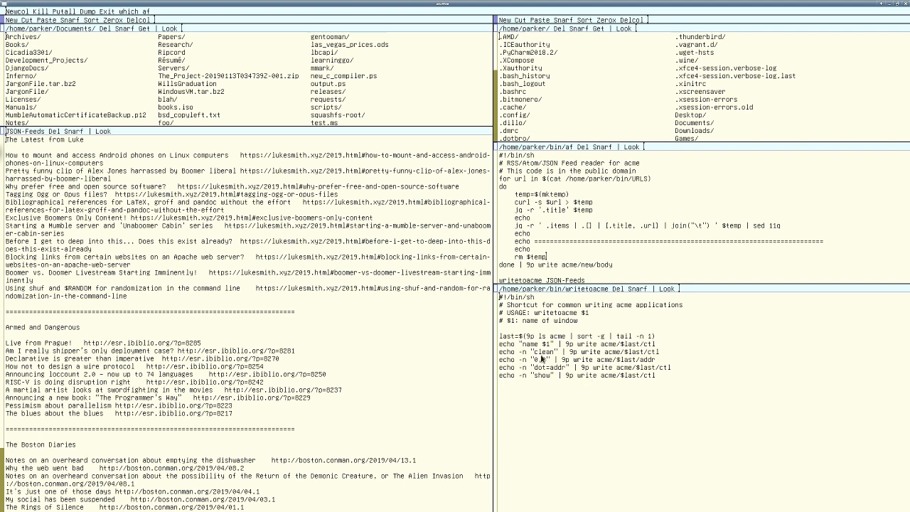
mouse_move(522, 343)
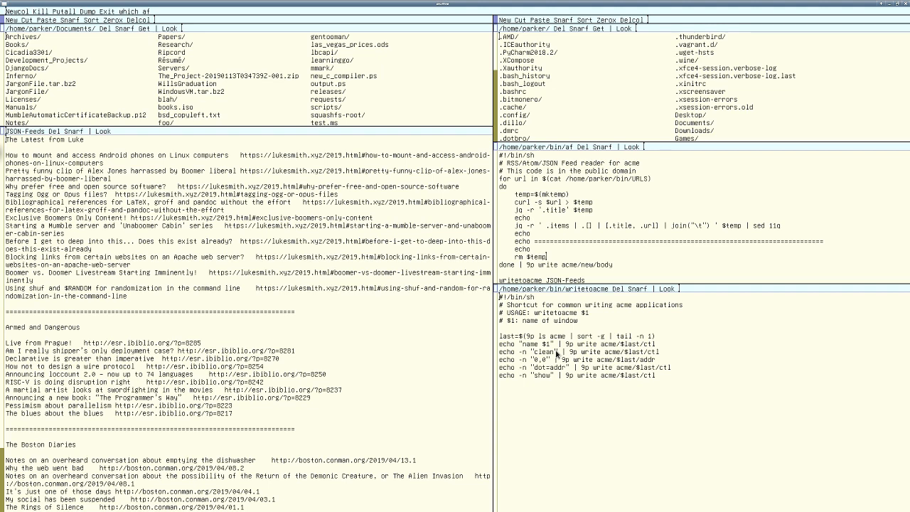
mouse_move(567, 353)
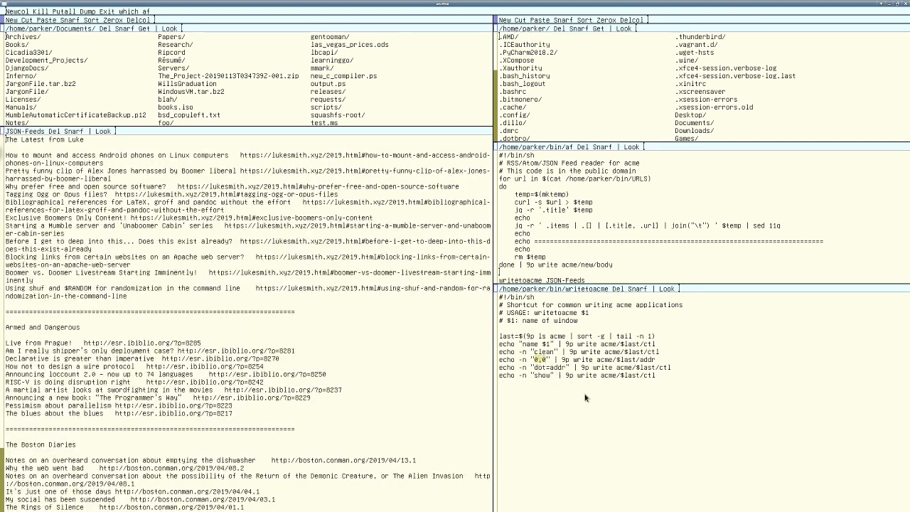
mouse_move(583, 409)
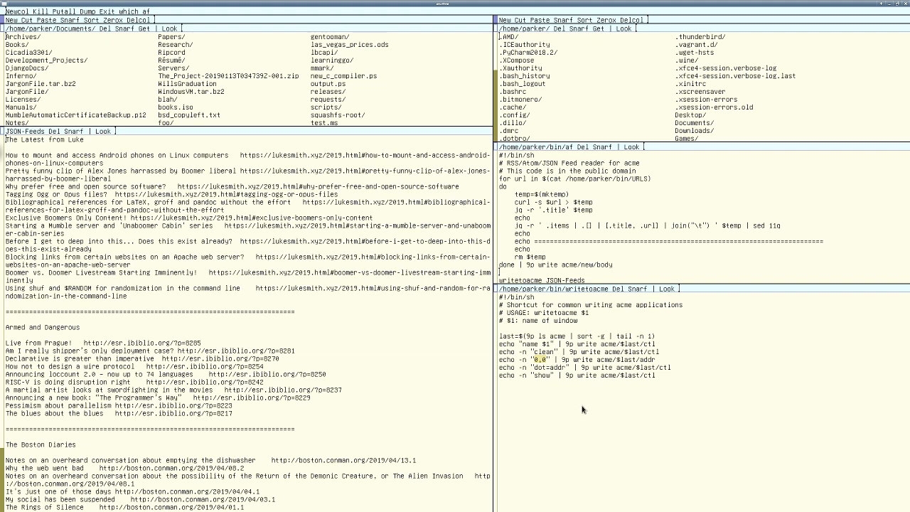
mouse_move(242, 252)
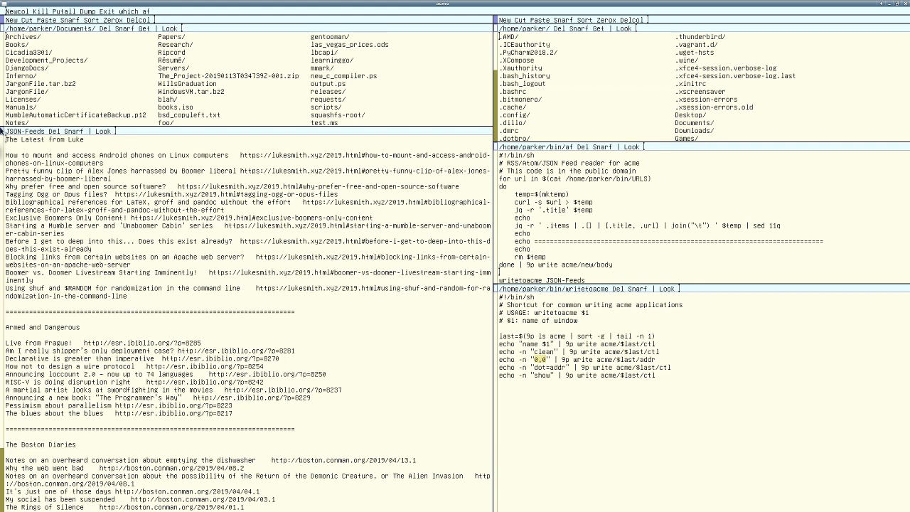
mouse_move(507, 276)
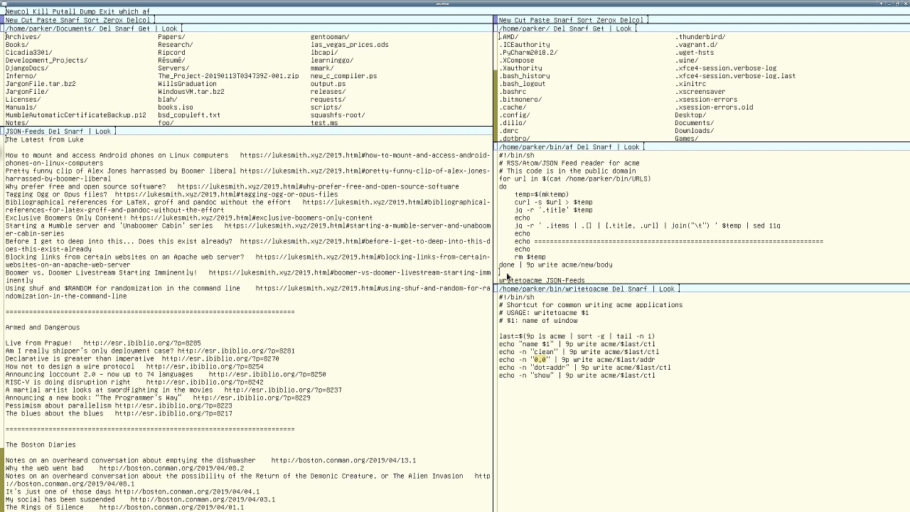